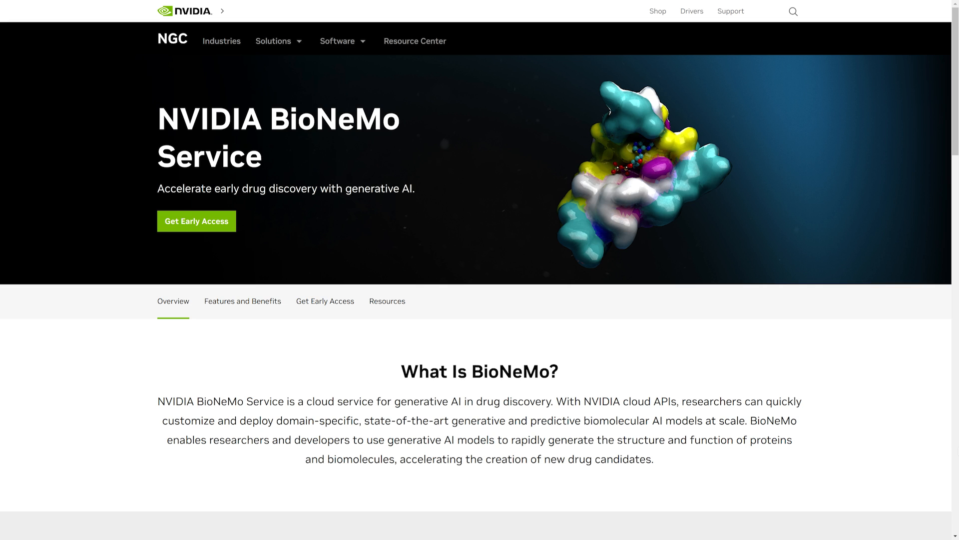
mouse_move(222, 300)
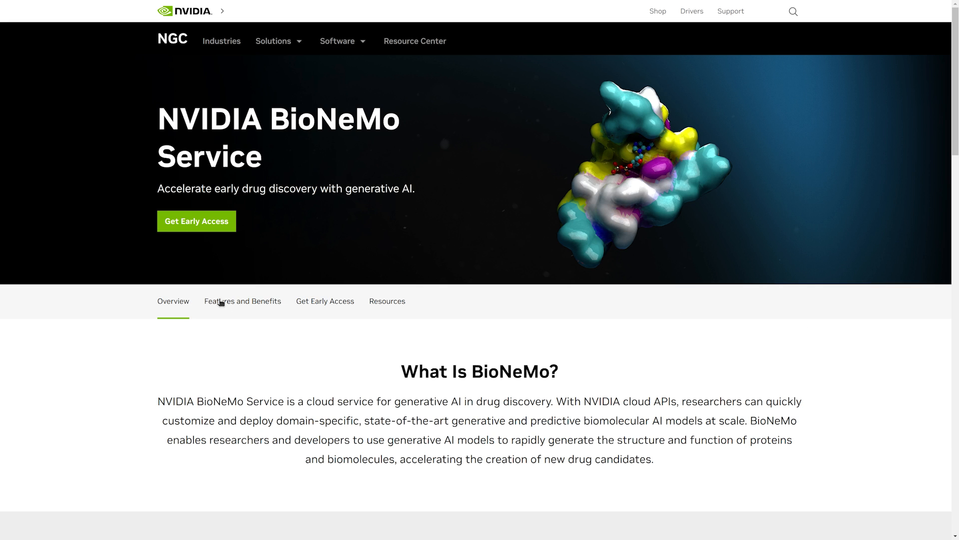
View the BioNeMo Service's Features and Benefits section
click(241, 301)
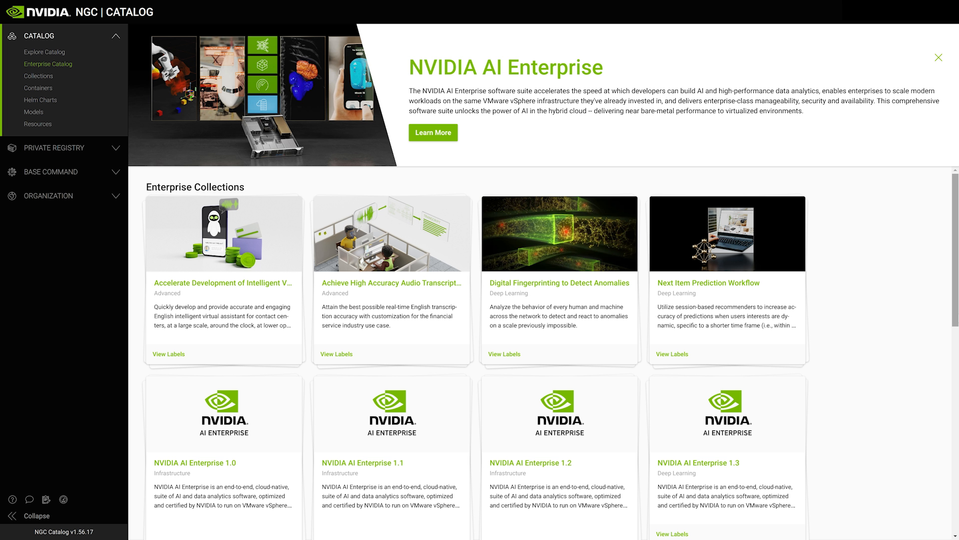
Browse Containers, Models and Resources, then land on the Private Registry's Entity Creation Hub
click(38, 88)
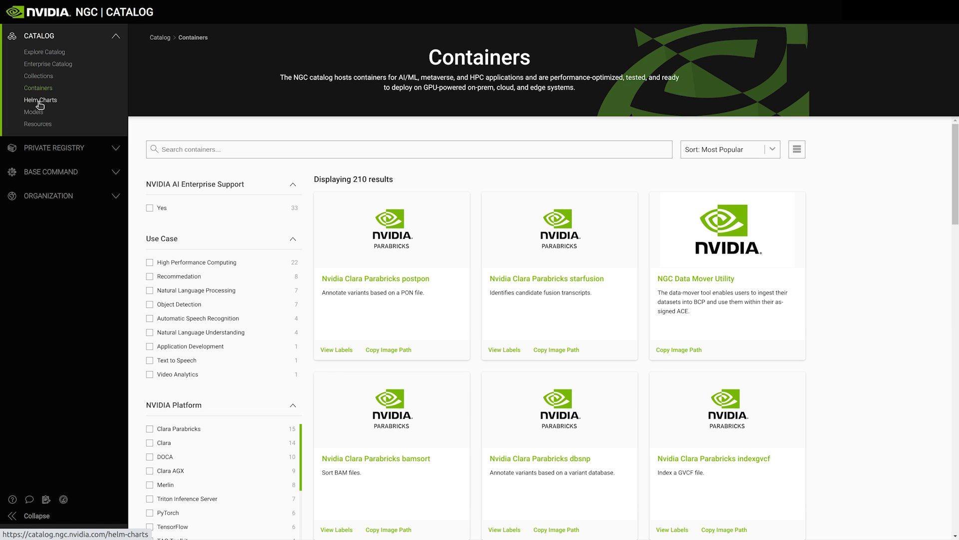
click(33, 112)
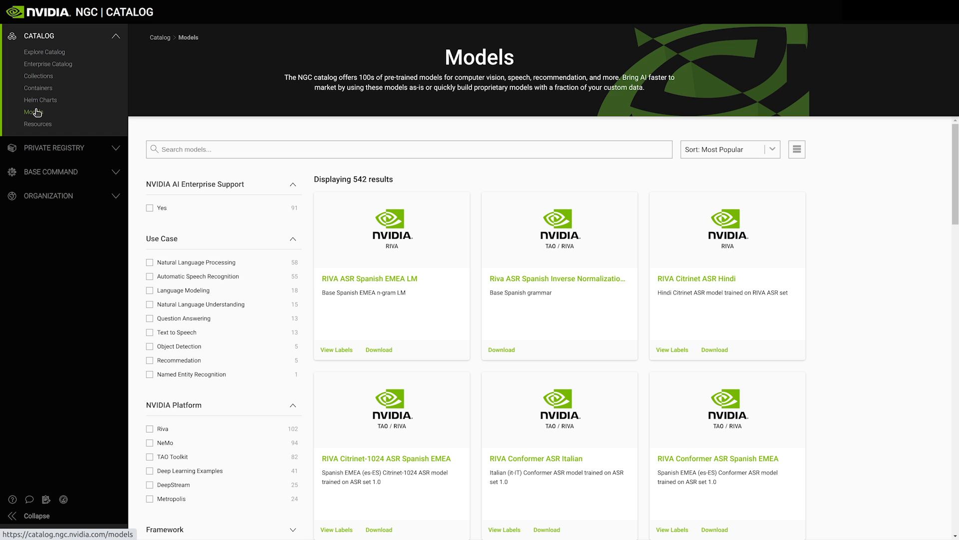
click(38, 124)
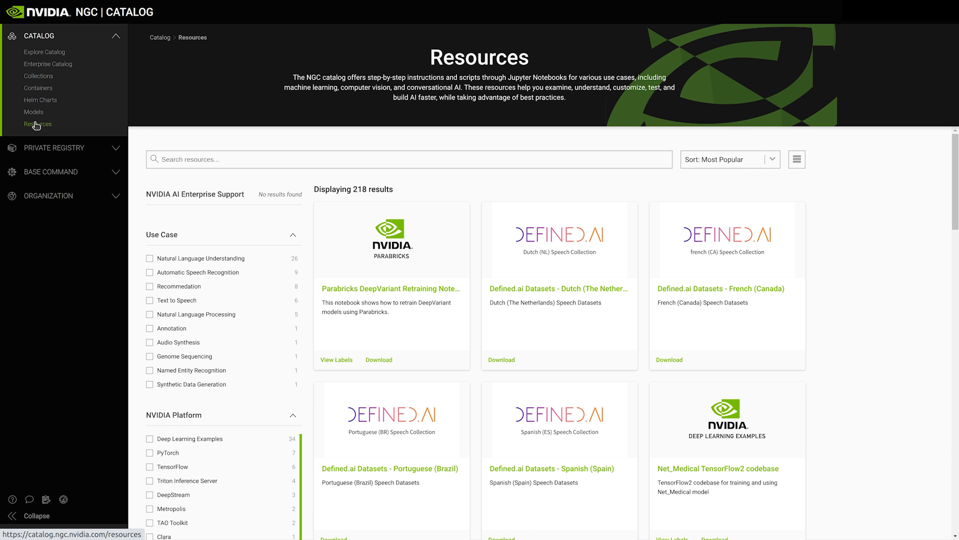
click(55, 148)
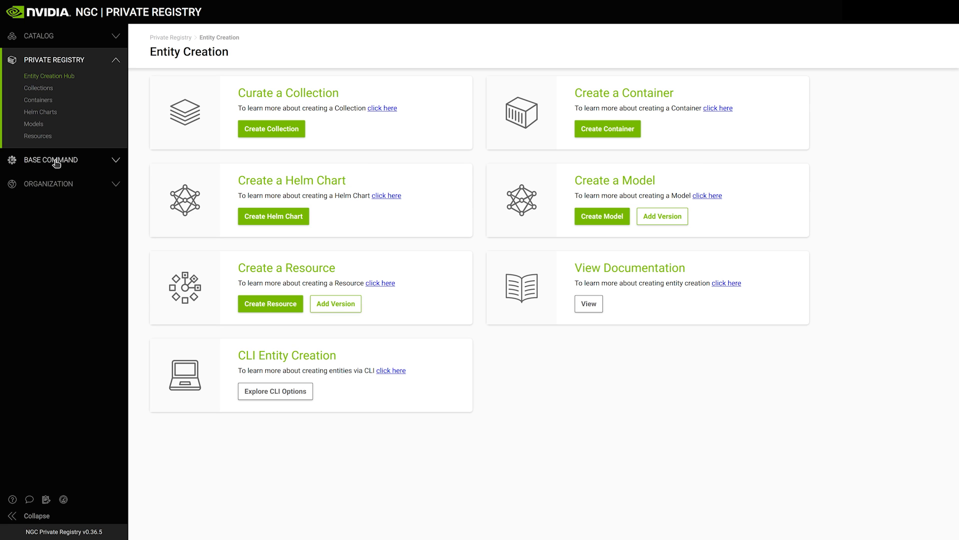
Review the Base Command team dashboard and the organization dashboard of jobs
click(52, 160)
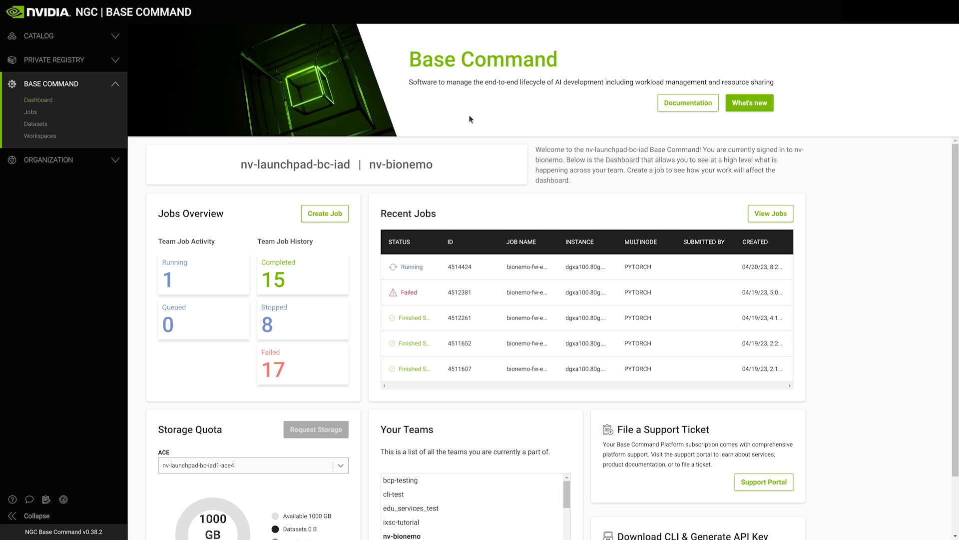
mouse_move(31, 112)
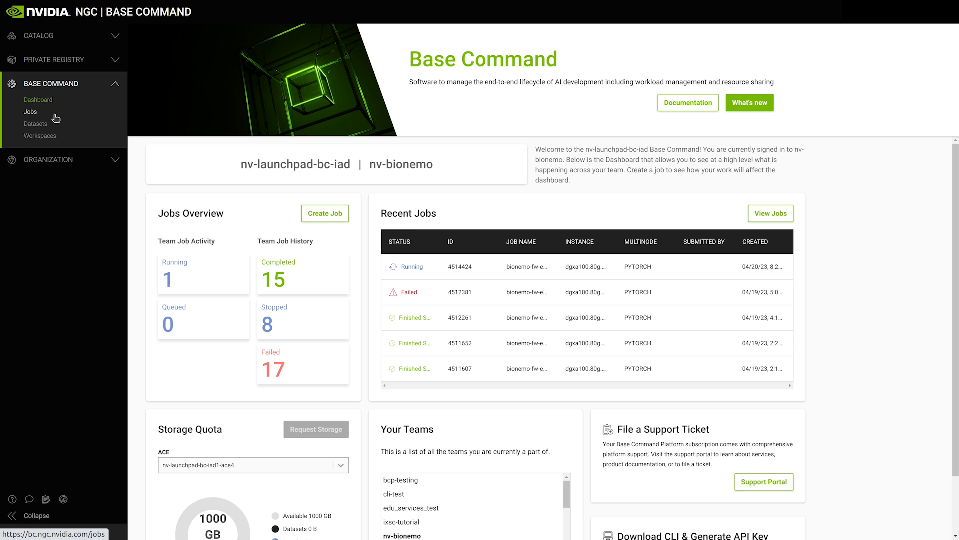
click(49, 159)
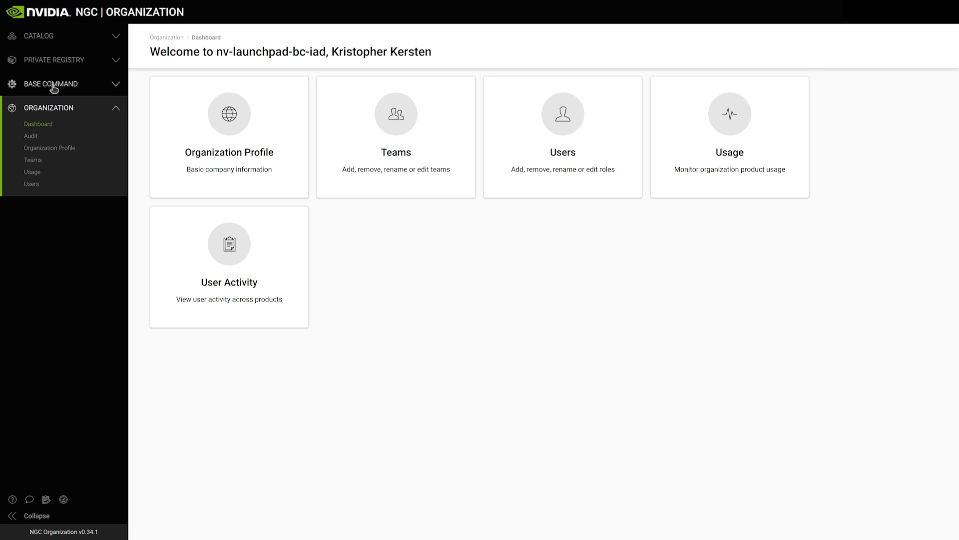
click(50, 84)
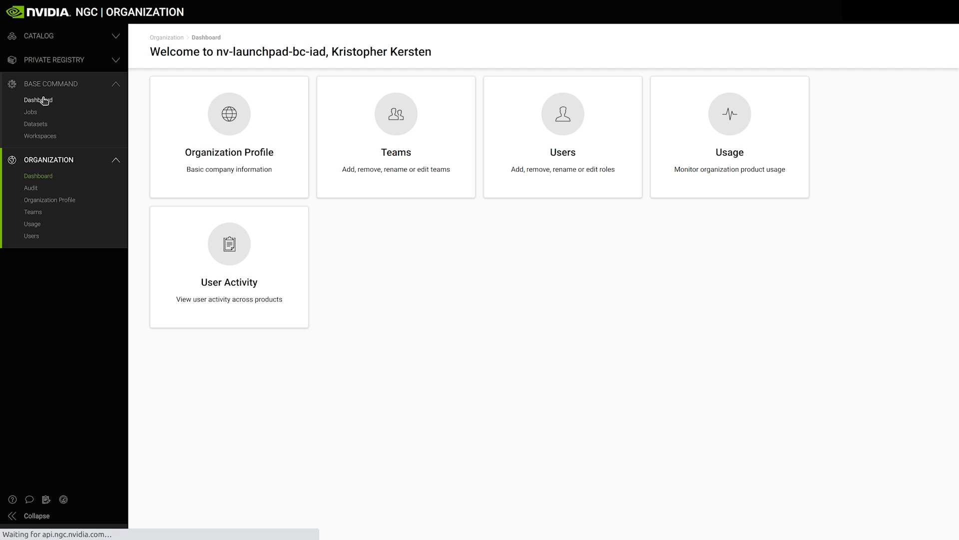
click(38, 100)
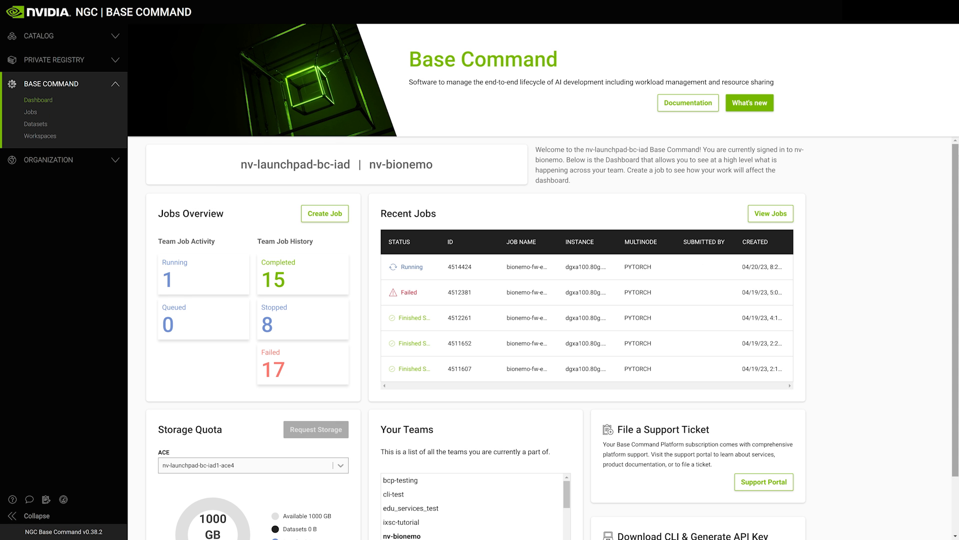
scroll(down, 3)
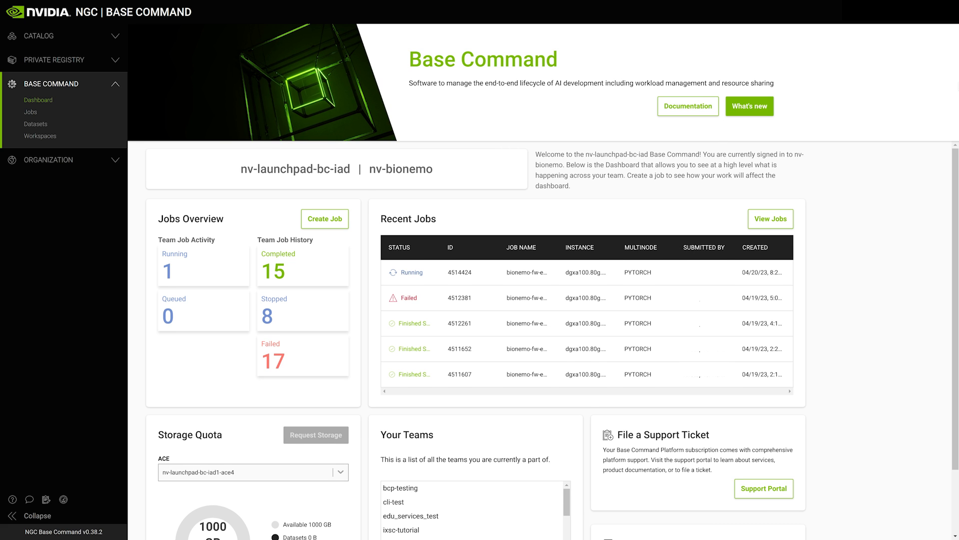
mouse_move(953, 86)
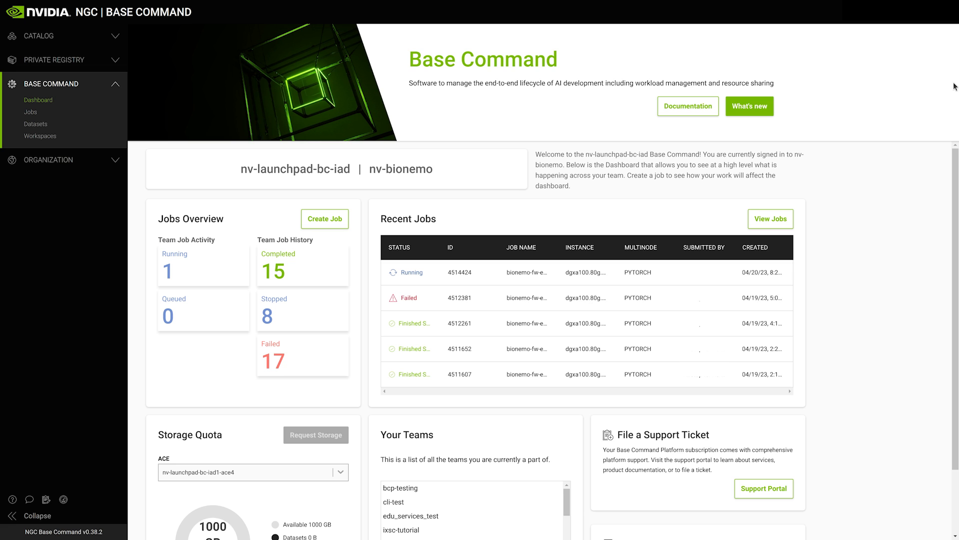
Start a blank Create Job form and look over its fields
click(323, 219)
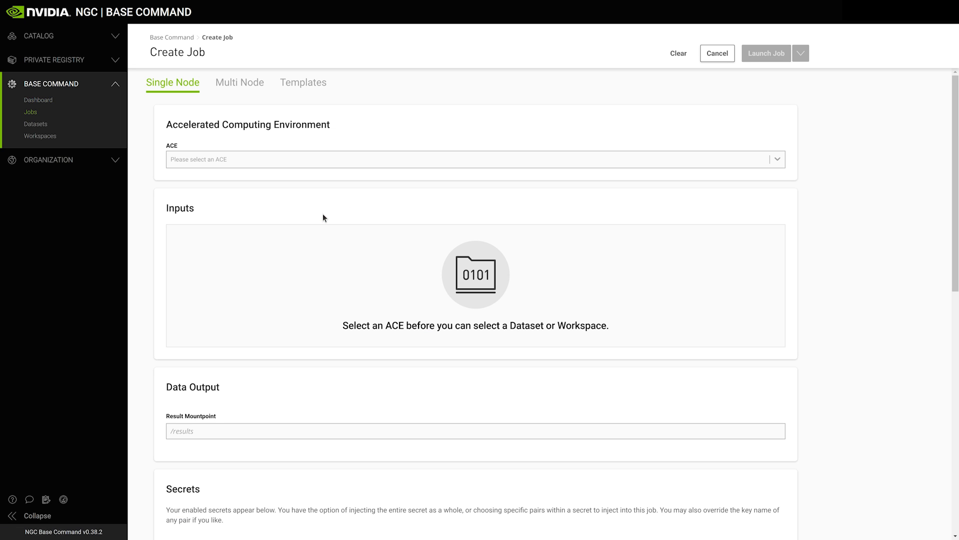
mouse_move(523, 214)
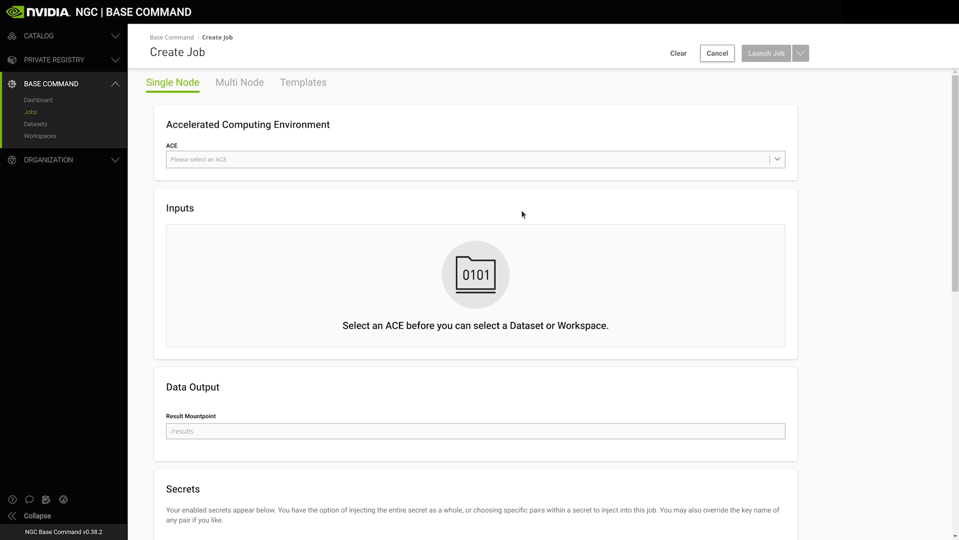
scroll(down, 3)
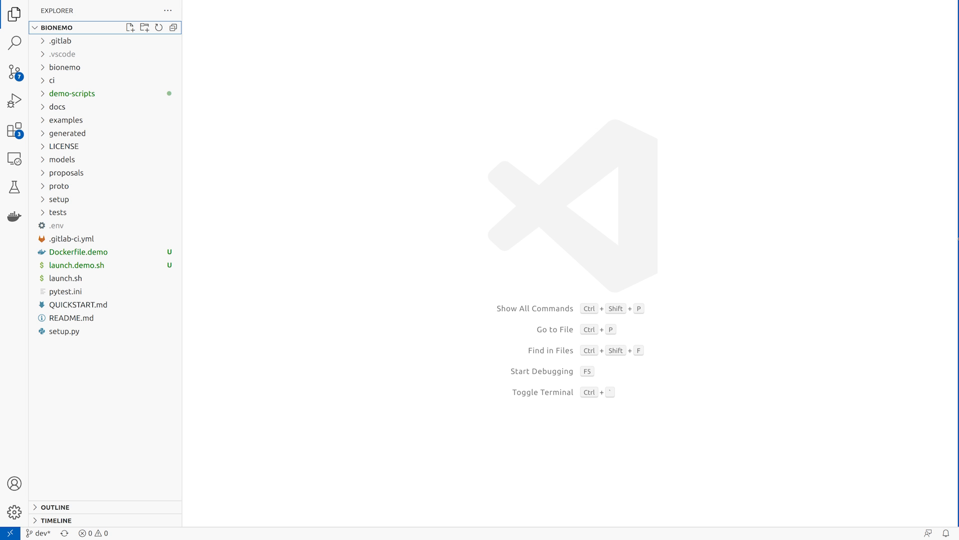
mouse_move(132, 5)
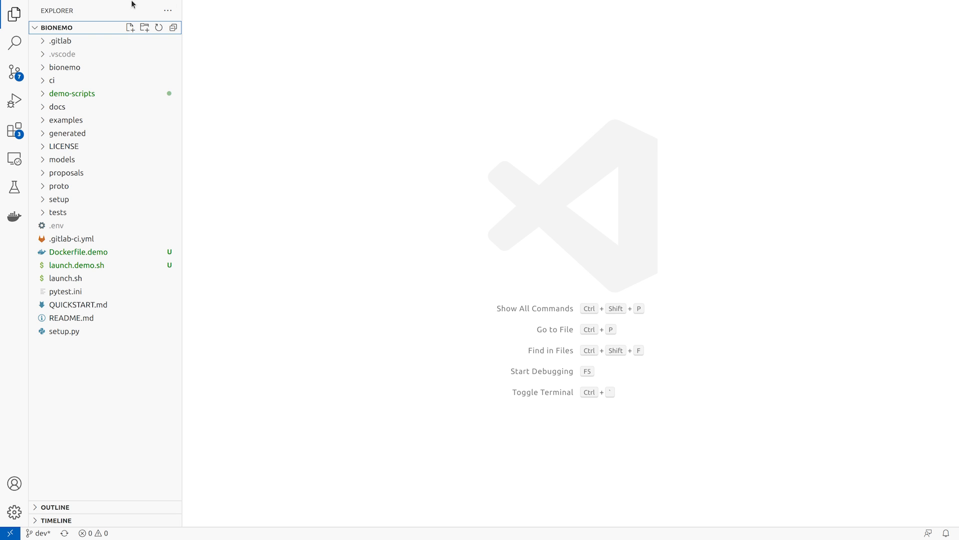
Peek into the bionemo and models folders in the Explorer and collapse them again
click(64, 67)
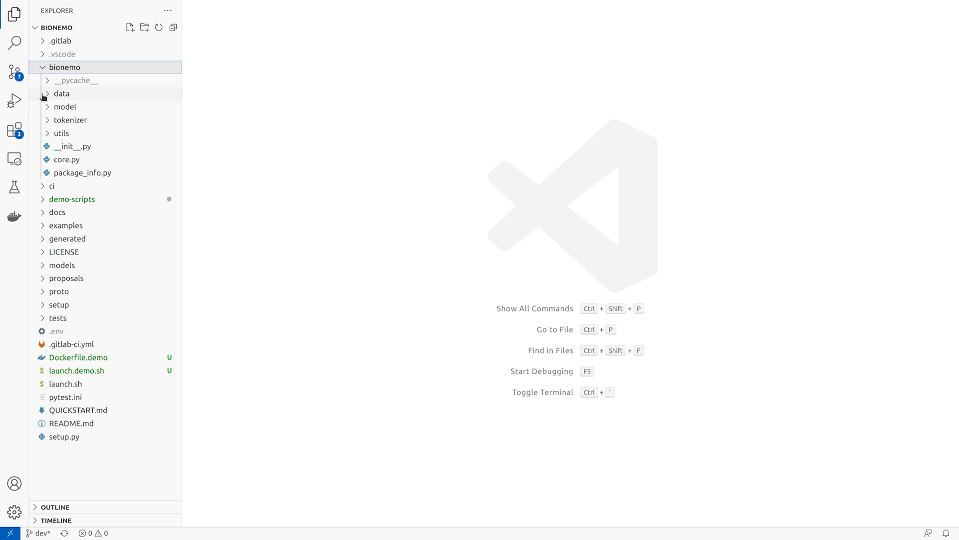
click(64, 67)
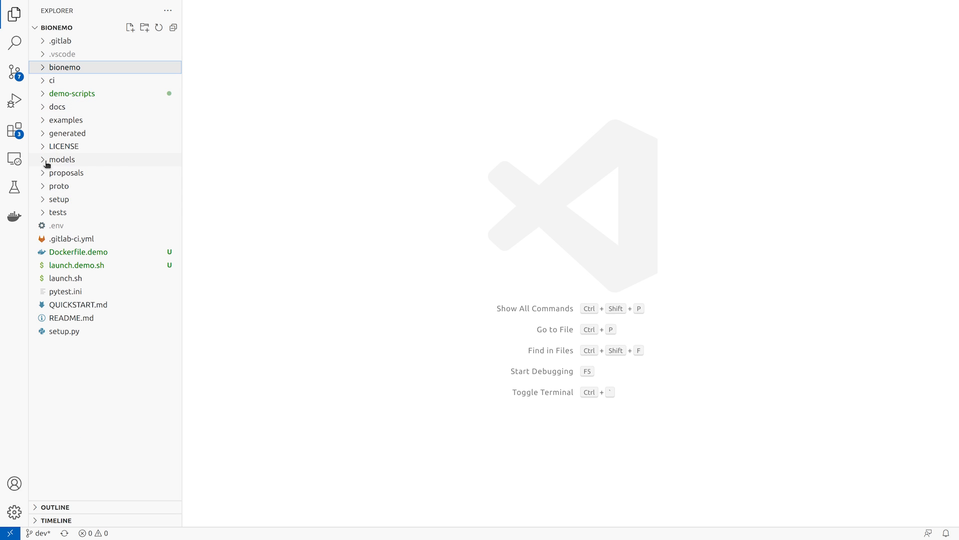
click(61, 159)
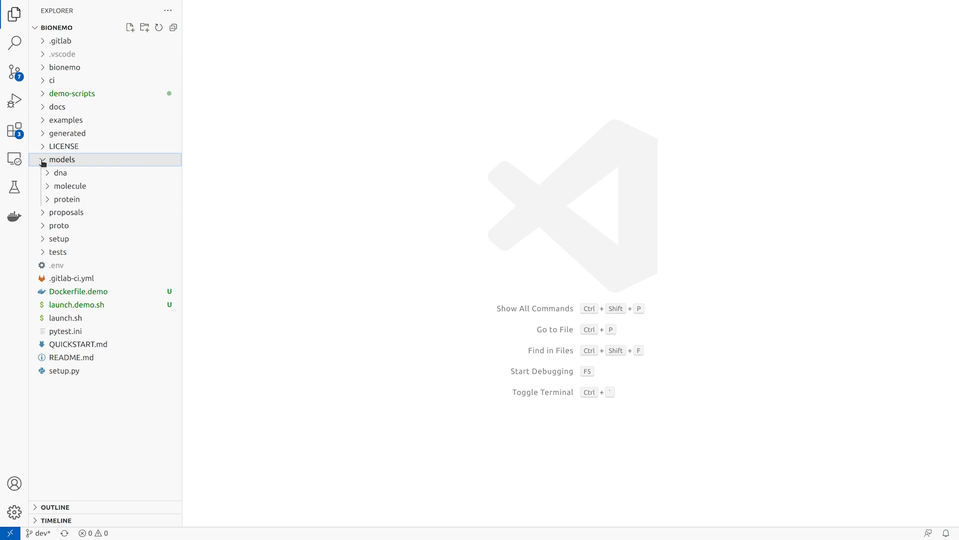
click(61, 159)
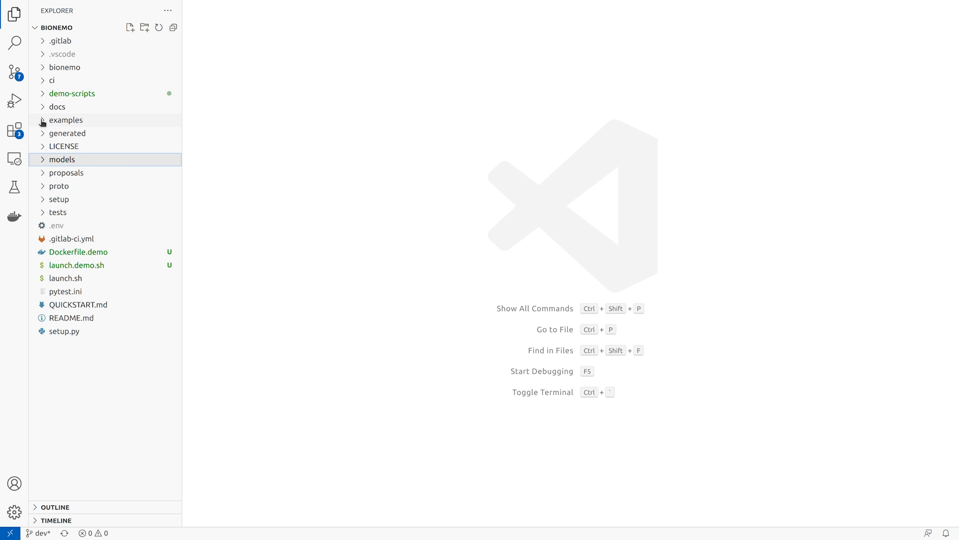
Navigate examples > protein > demo-scripts and open pretrain_bcp_iad1-multi.sh
click(65, 119)
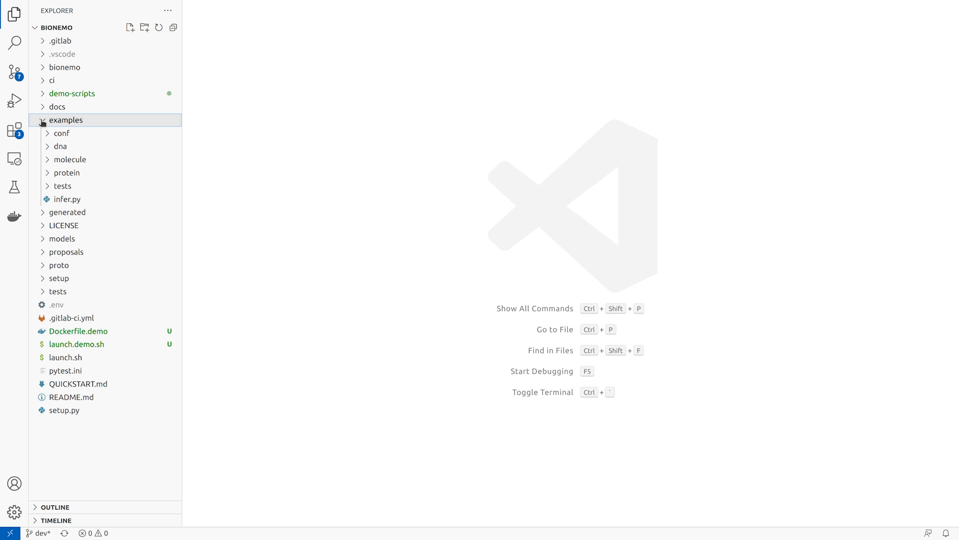
click(67, 173)
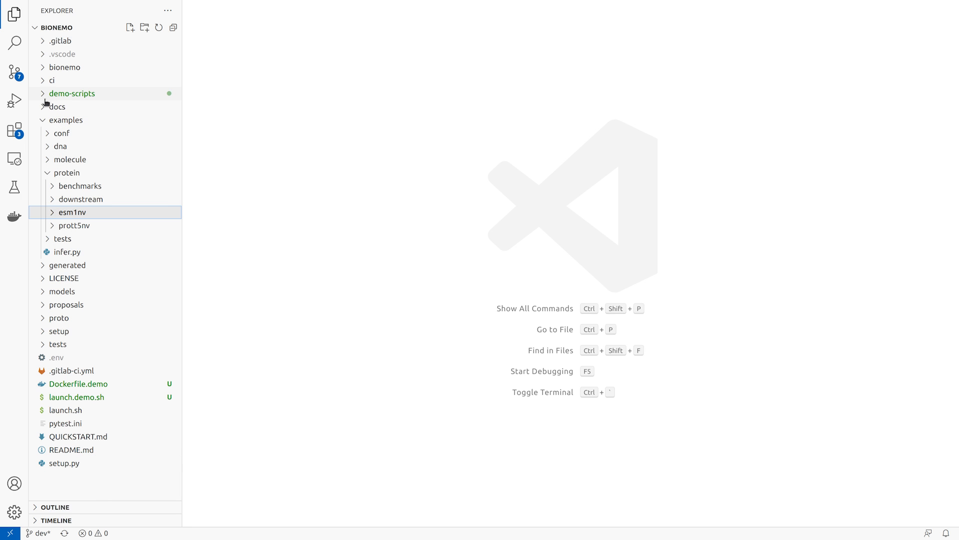
click(72, 92)
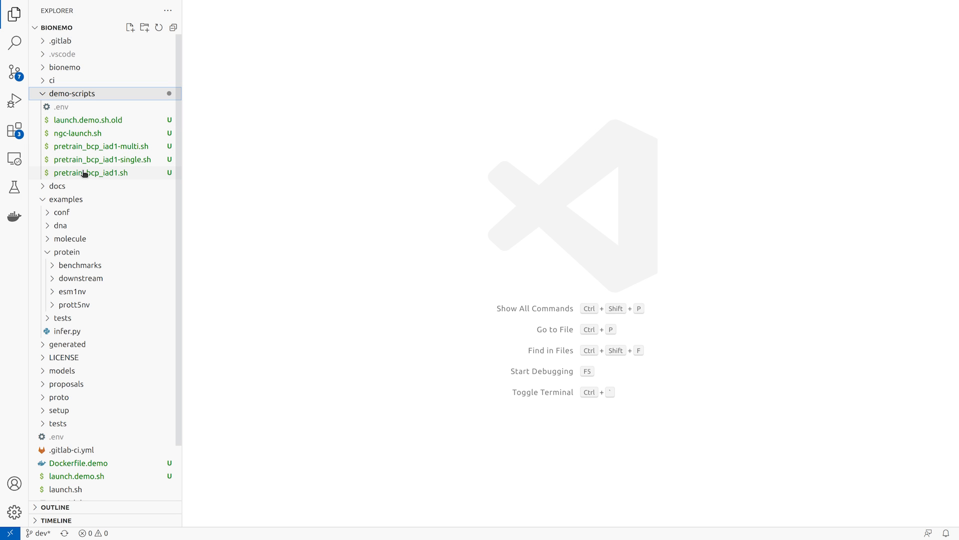
click(103, 146)
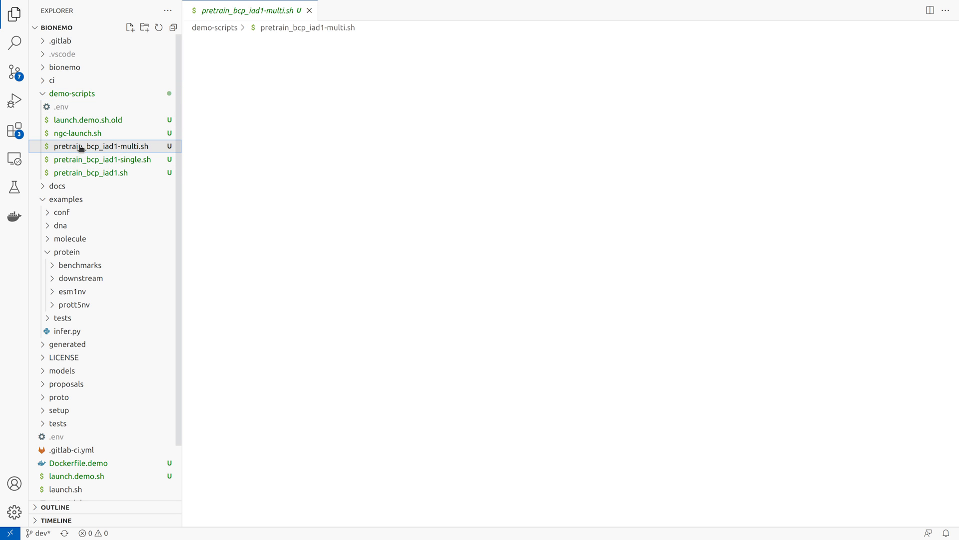
Review the script's node-count settings down to its ngc batch run command template
click(99, 146)
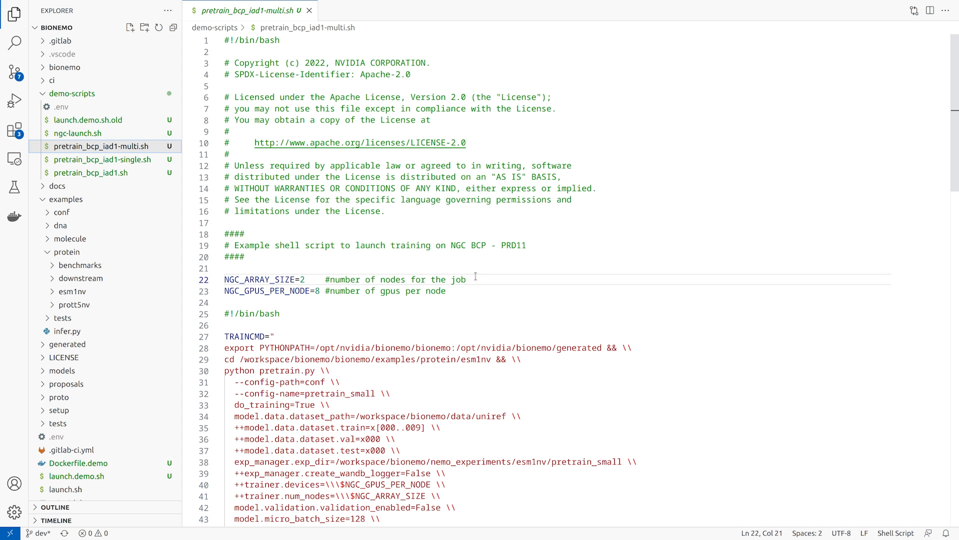
mouse_move(478, 273)
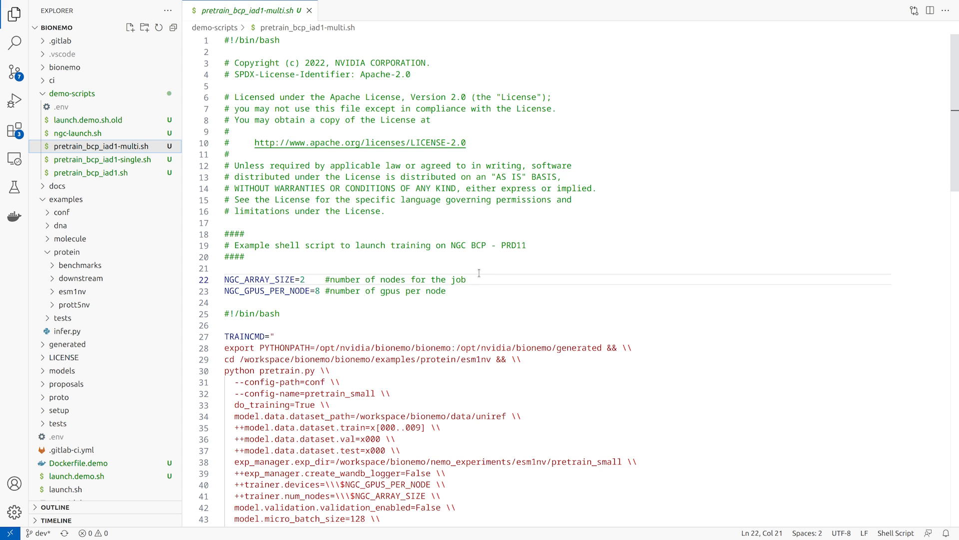
scroll(down, 3)
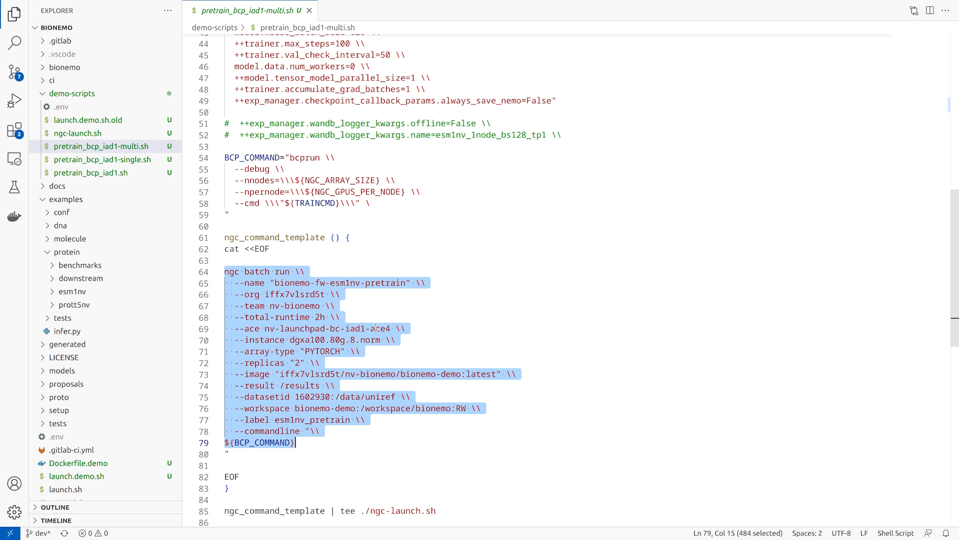
mouse_move(413, 335)
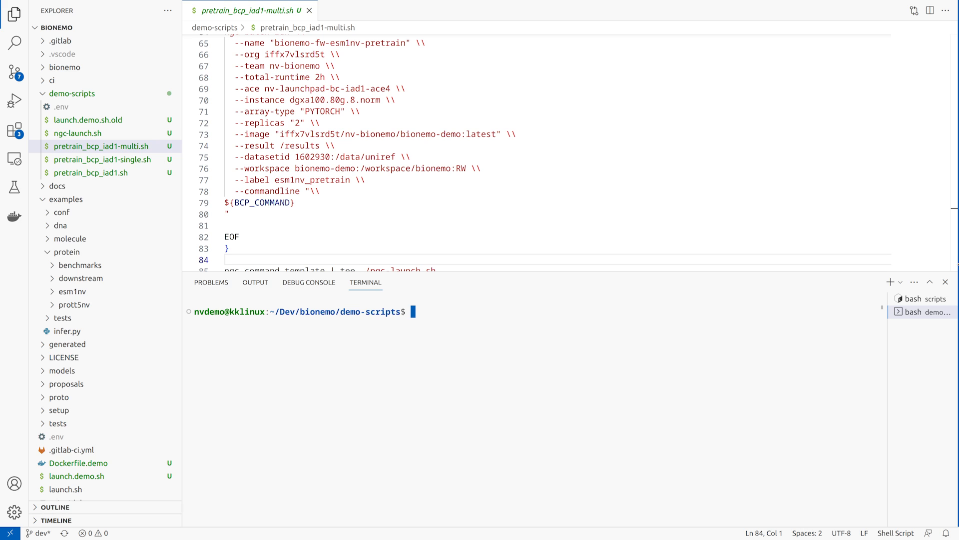
Run ./pretrain_bcp_iad1-multi.sh to generate ngc-launch.sh, confirm with ls, then run ./ngc-launch.sh to submit the job
text(./pre)
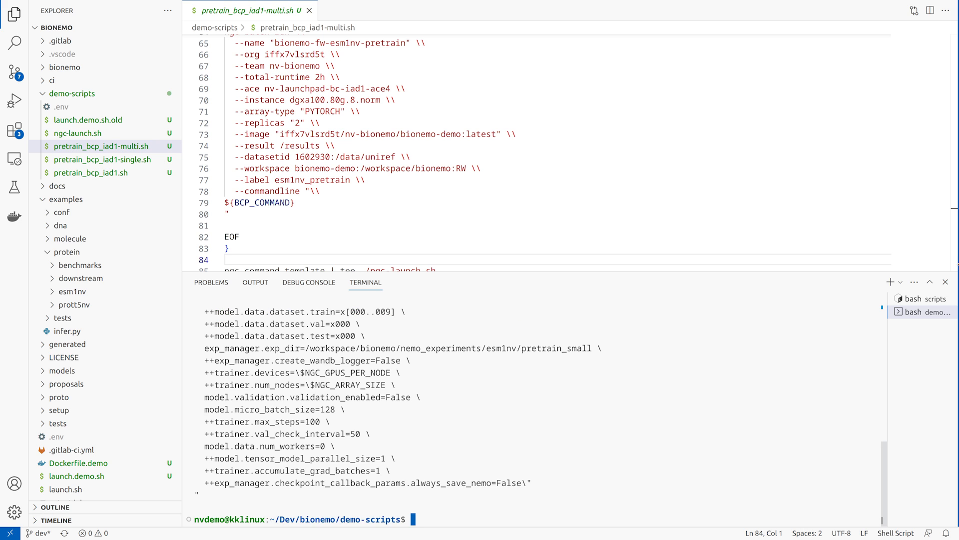
text(ls)
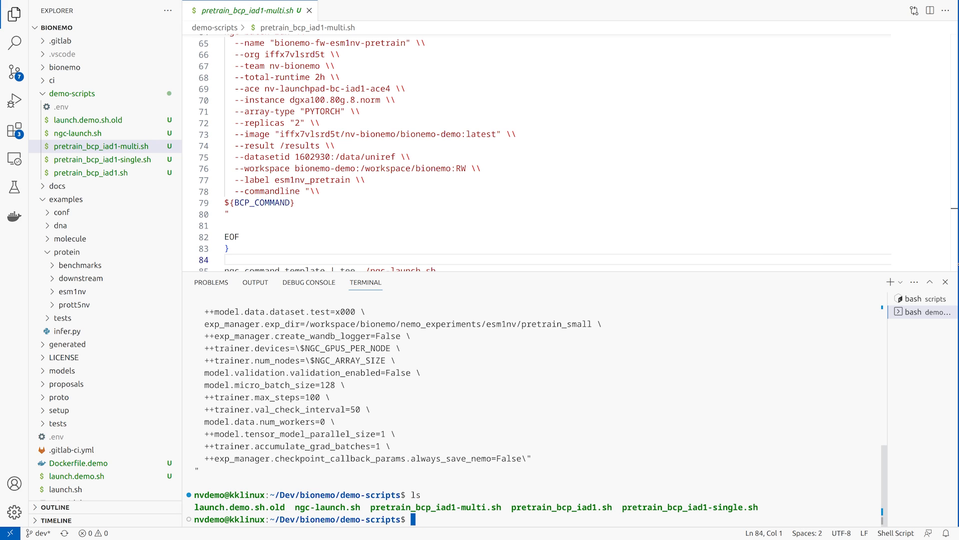
text(./ngc-)
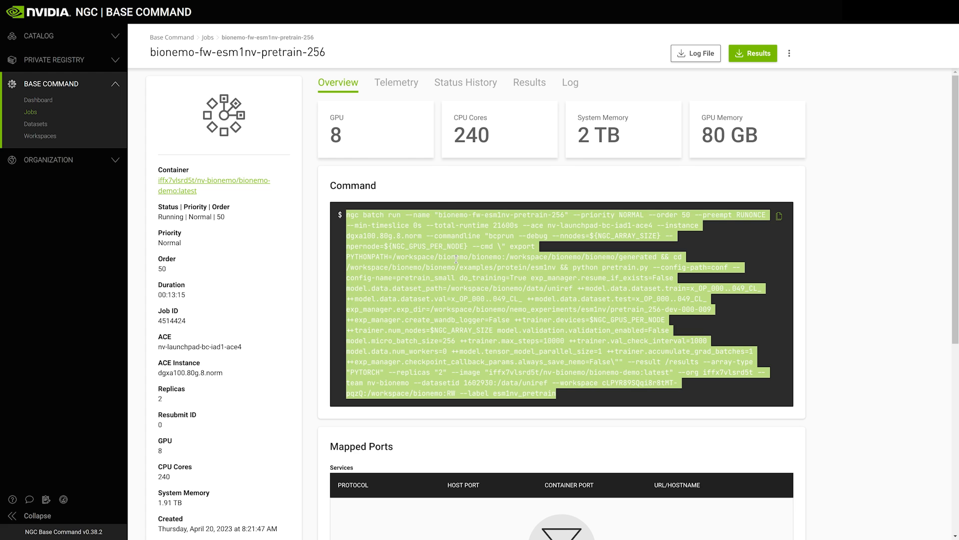
Check the job's GPU telemetry heatmap and Replica 0's status history
click(396, 81)
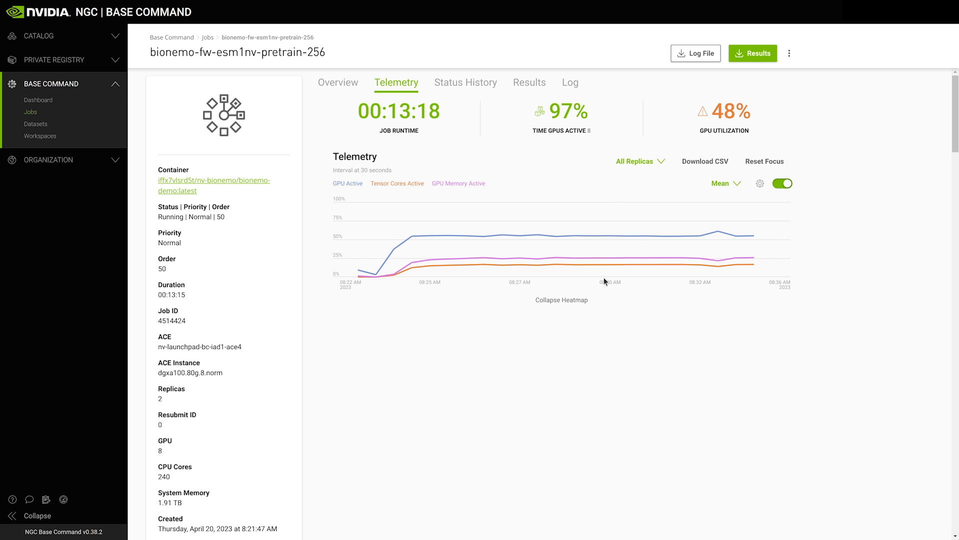
click(561, 300)
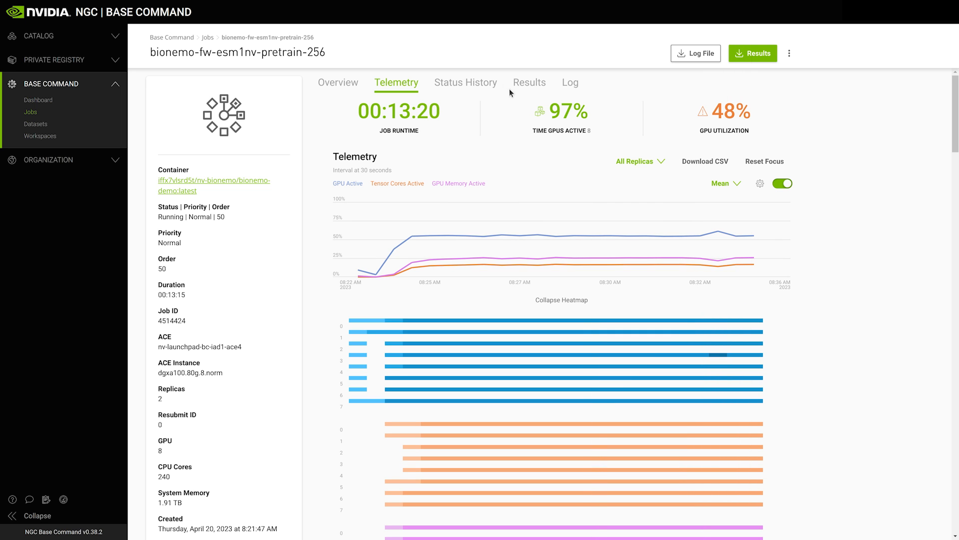
click(464, 82)
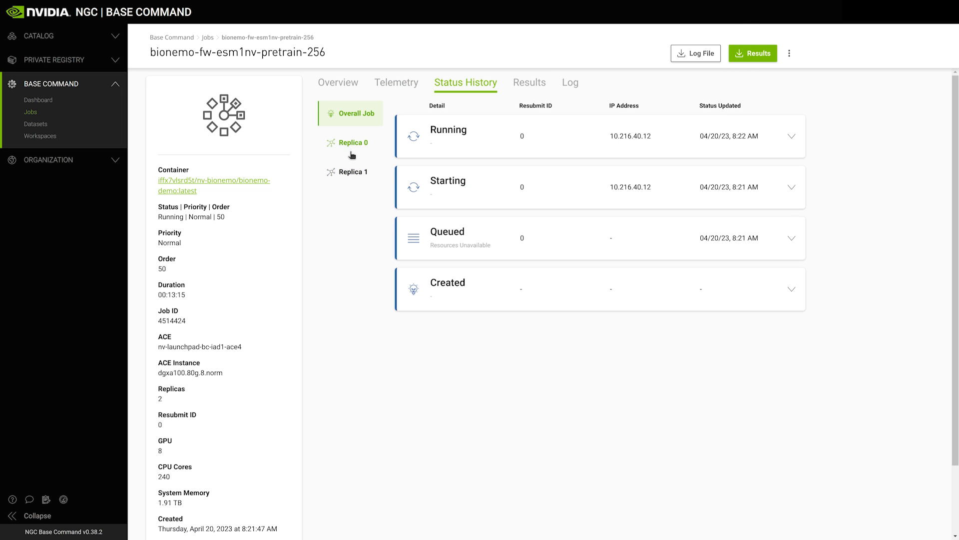
click(354, 142)
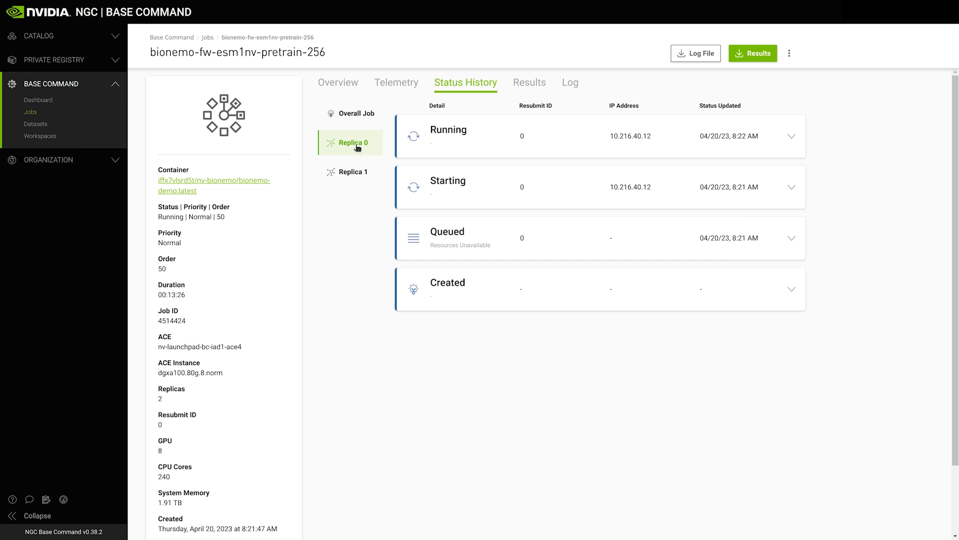
mouse_move(521, 121)
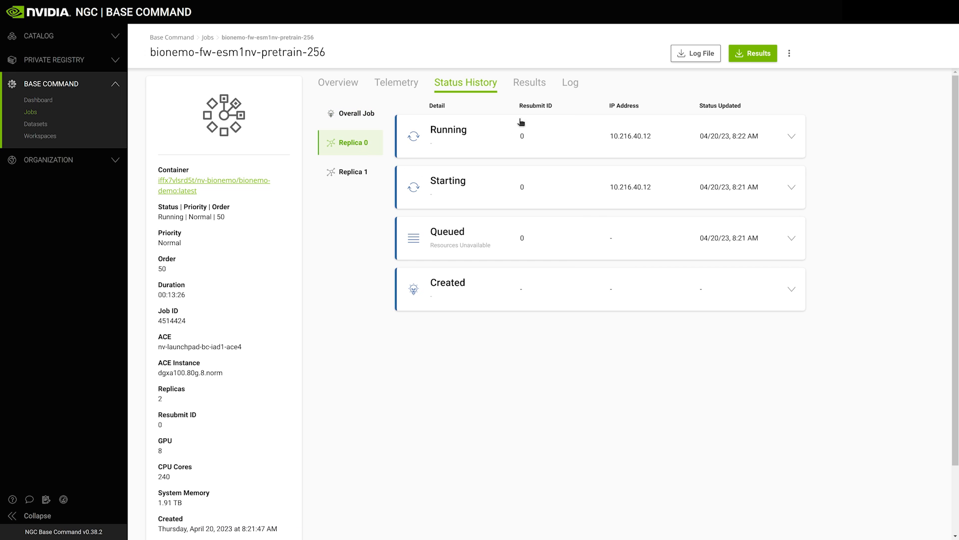
Show the job log limited to the last 100 lines
click(568, 82)
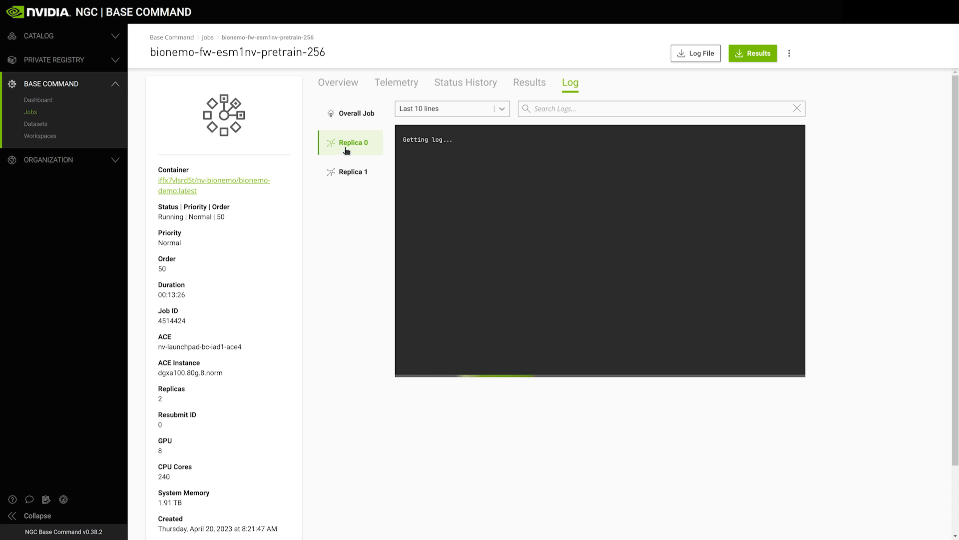
click(452, 108)
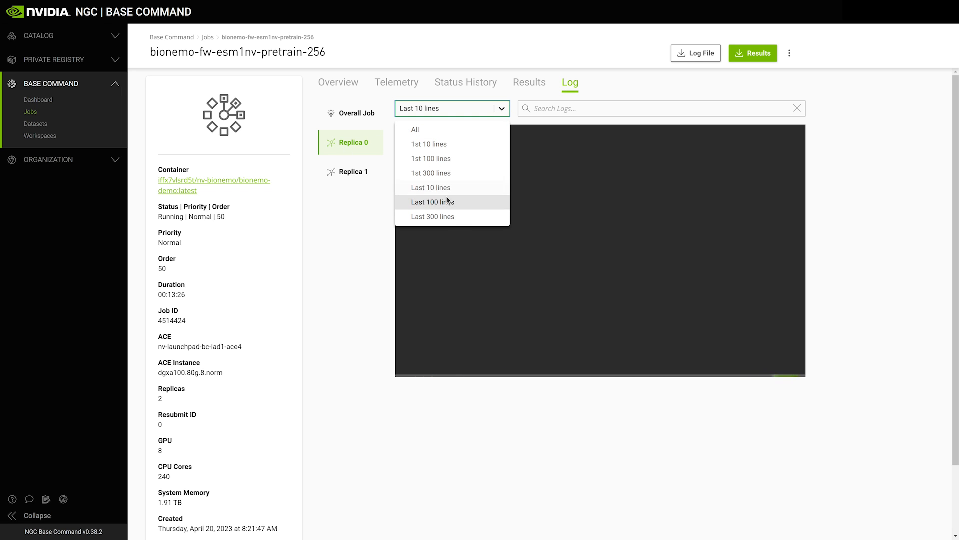
click(431, 202)
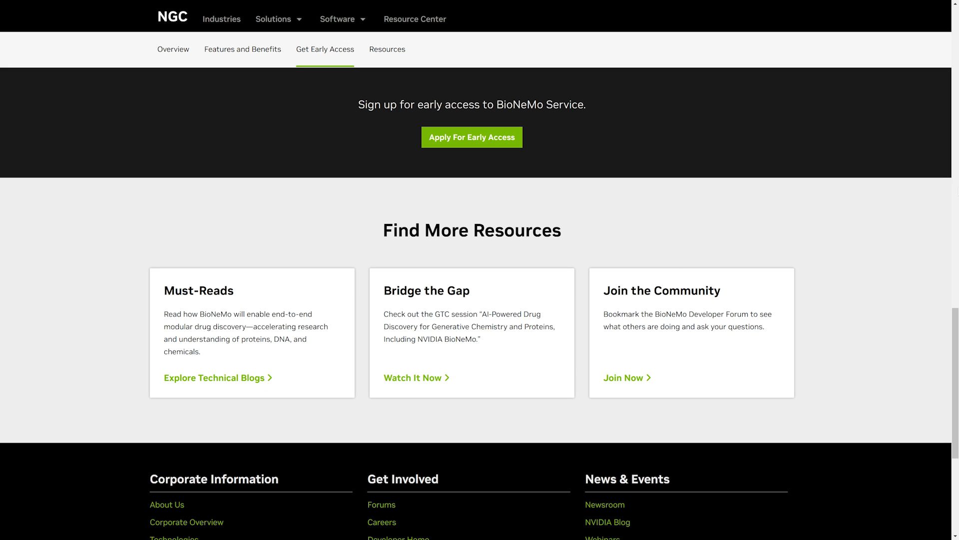
mouse_move(460, 154)
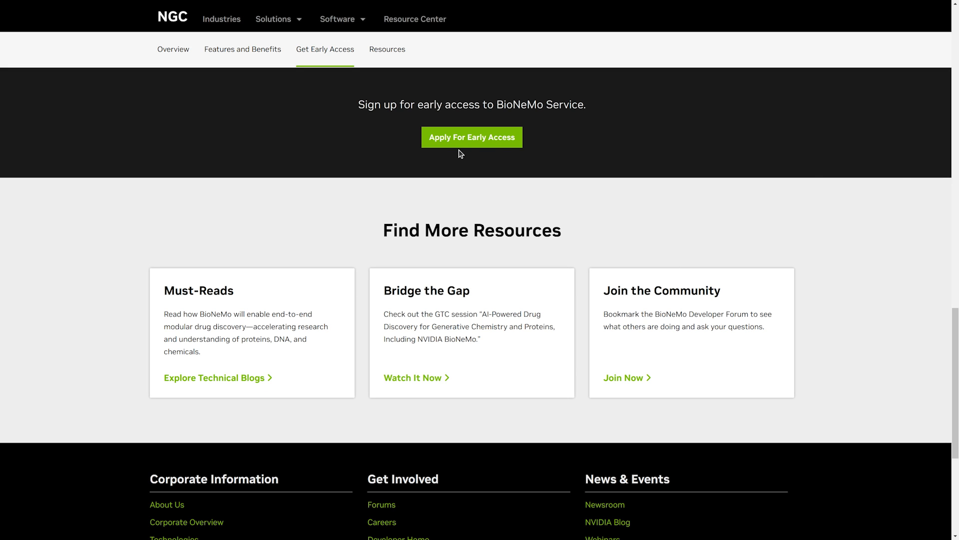